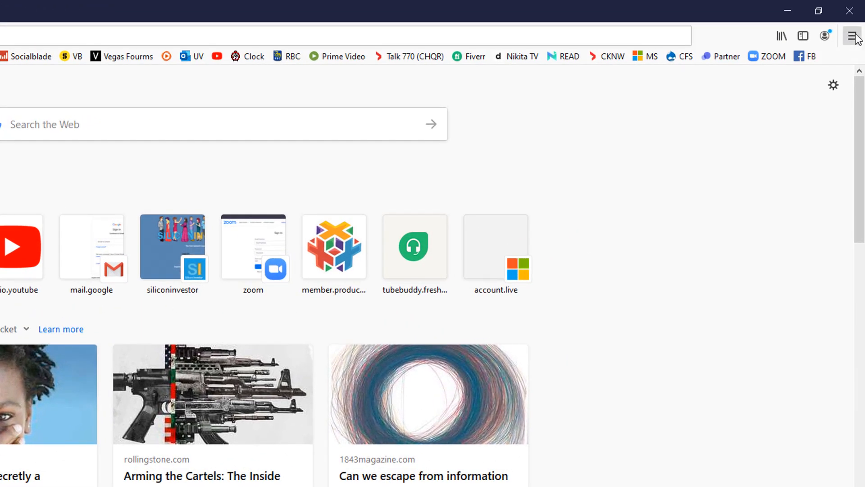
Reach the Troubleshooting Information page through the main menu's Help submenu
{"action": "left_click", "coordinate": [851, 36]}
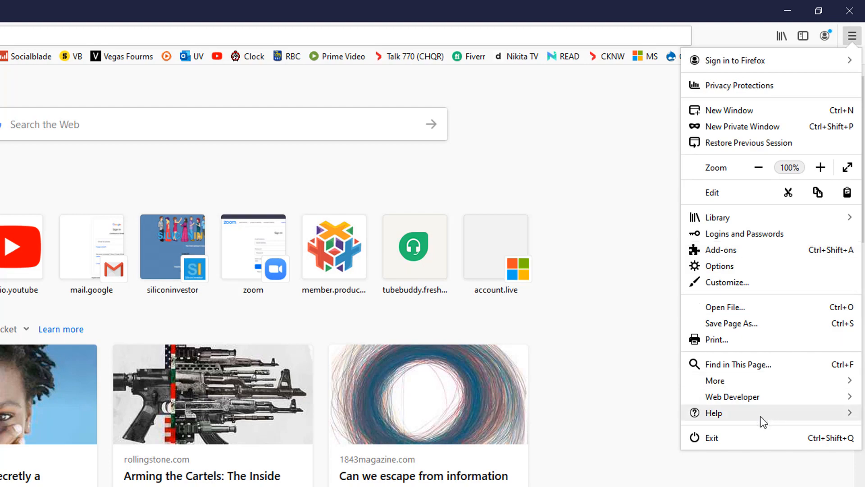
{"action": "left_click", "coordinate": [713, 412]}
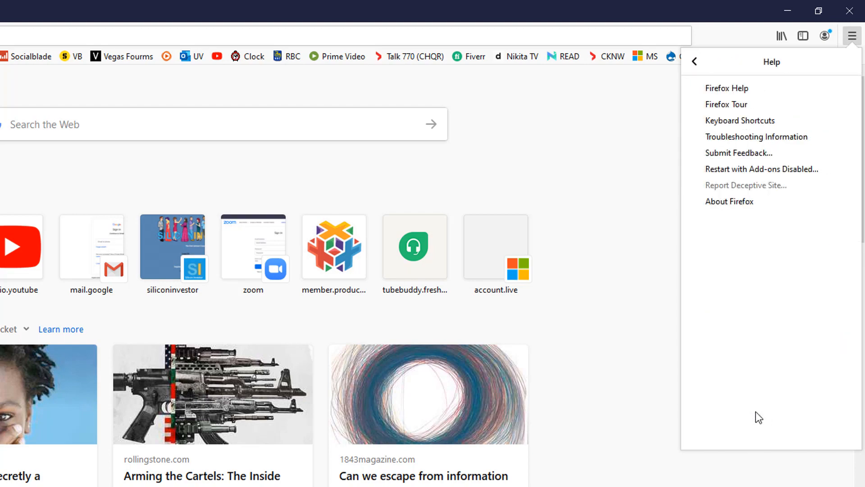
{"action": "mouse_move", "coordinate": [756, 136]}
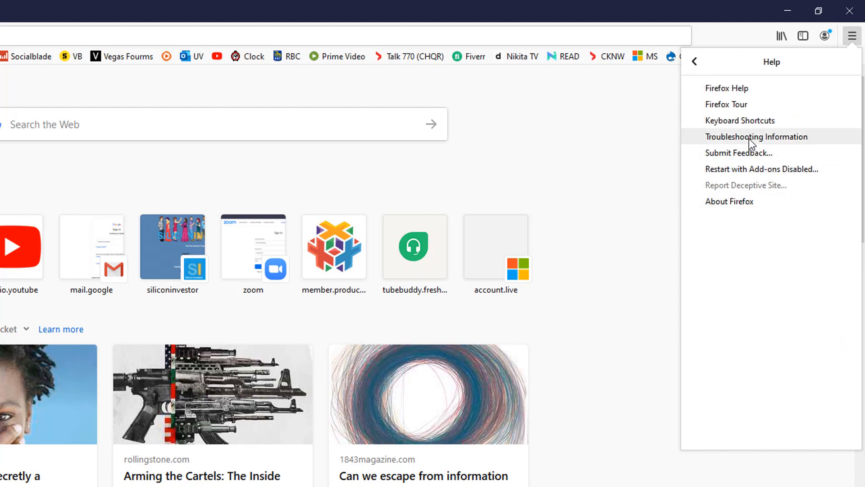
{"action": "left_click", "coordinate": [756, 136]}
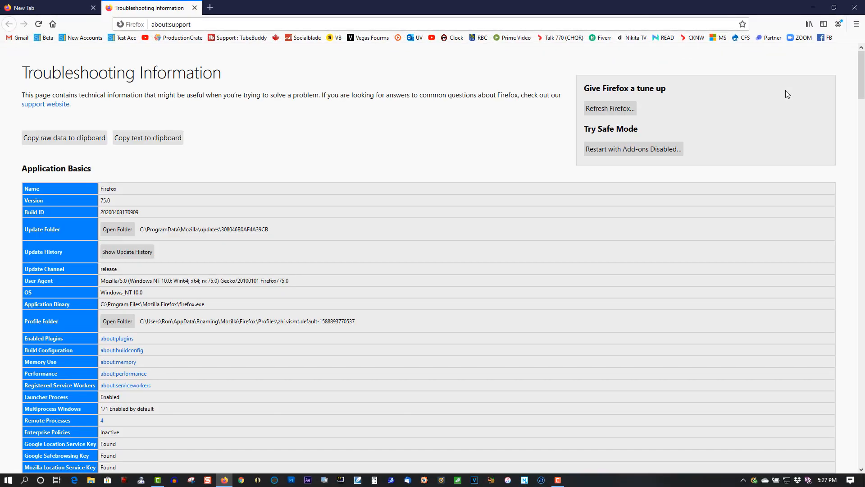
{"action": "mouse_move", "coordinate": [610, 108]}
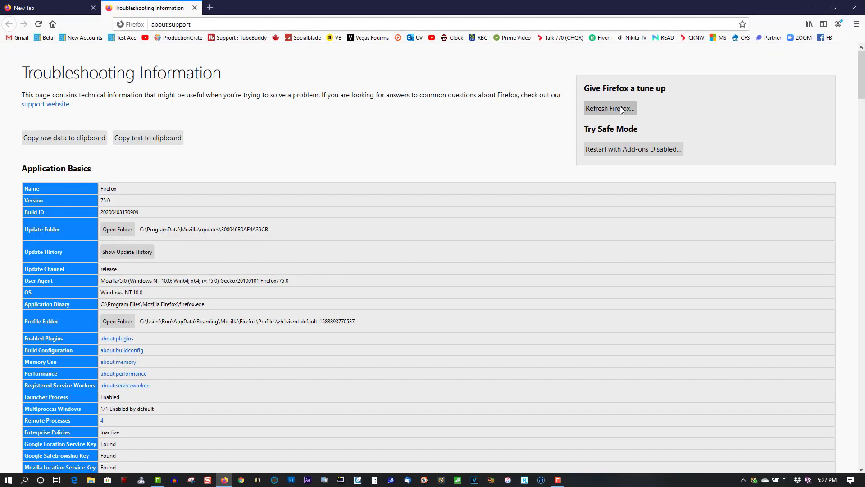
{"action": "mouse_move", "coordinate": [596, 114]}
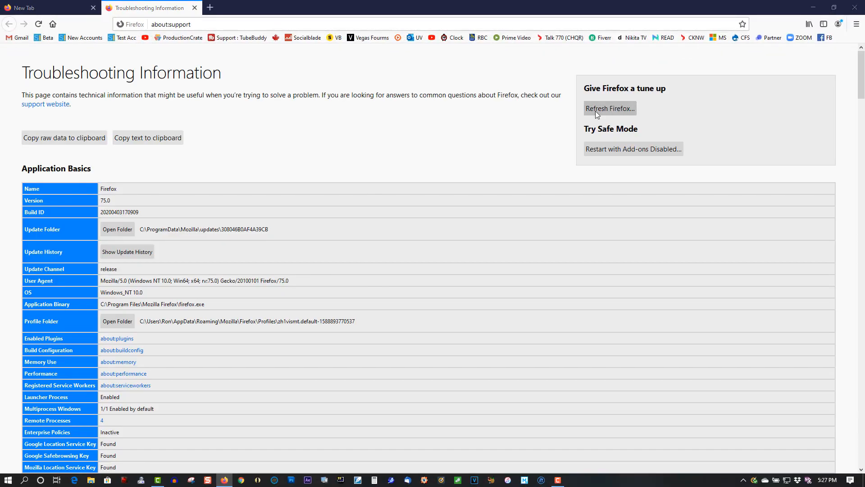
Start Refresh Firefox from Give Firefox a tune up and confirm it in the dialog
{"action": "left_click", "coordinate": [609, 108]}
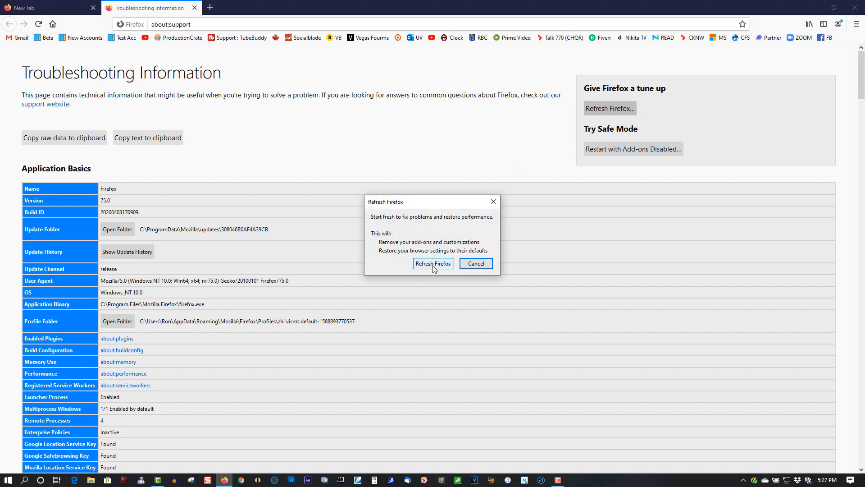
{"action": "left_click", "coordinate": [433, 263]}
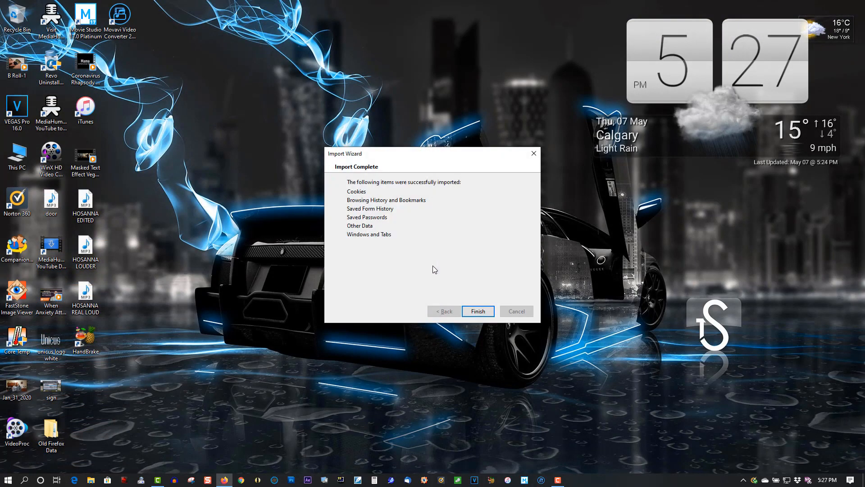
{"action": "mouse_move", "coordinate": [449, 285]}
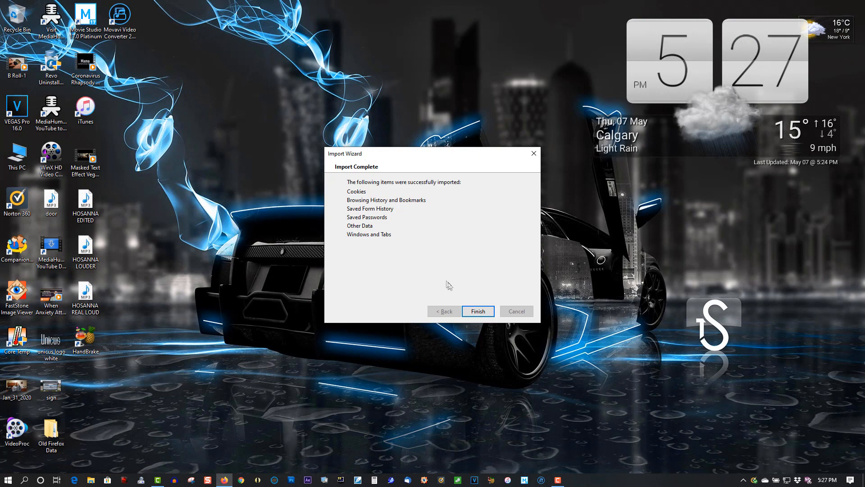
Finish the Import Wizard on its Import Complete page
{"action": "left_click", "coordinate": [478, 311]}
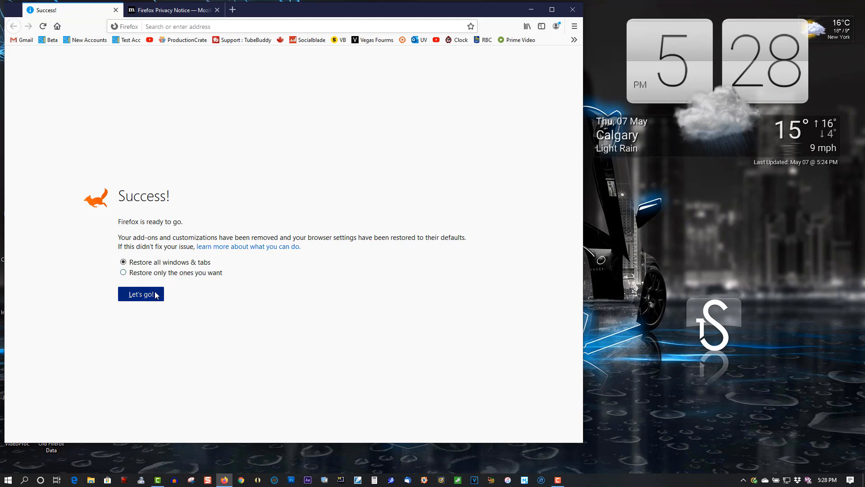
Choose Let's go! with Restore all windows & tabs selected on the Success page
{"action": "left_click", "coordinate": [141, 293]}
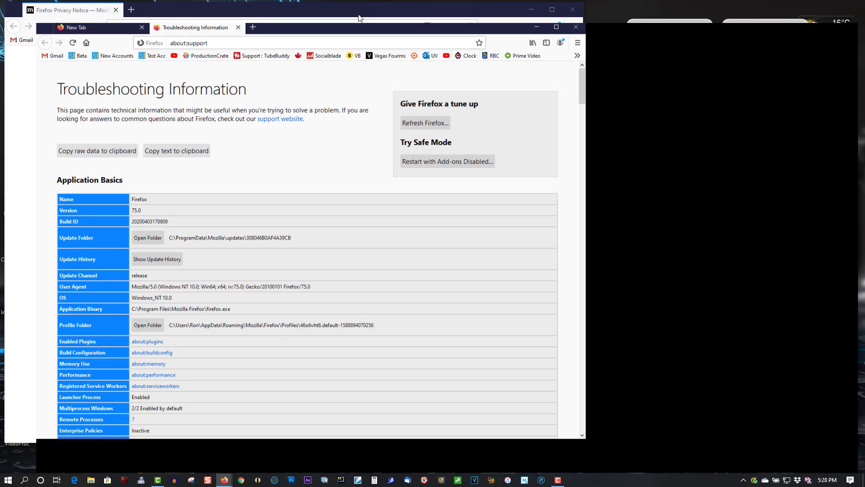